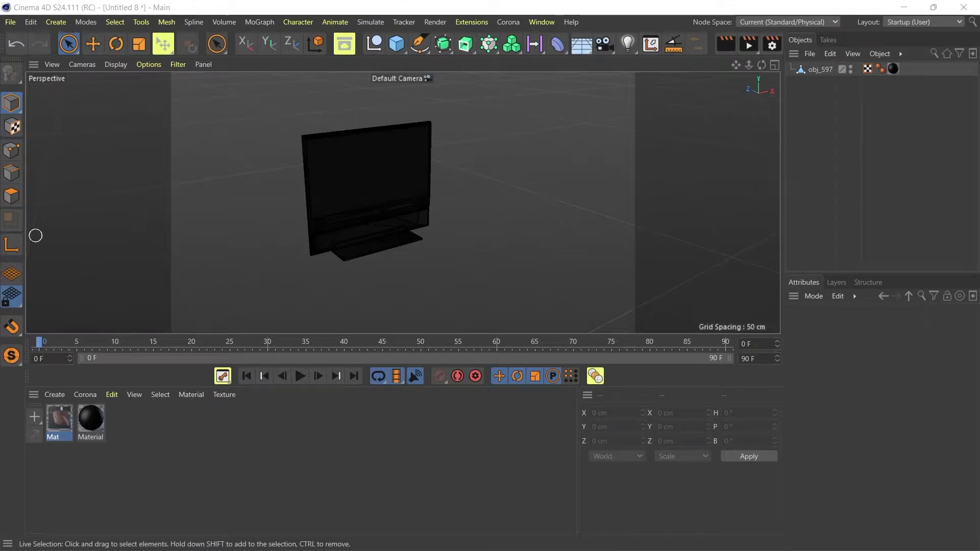
Select the TV model obj_597 to show its object properties.
left_click(365, 187)
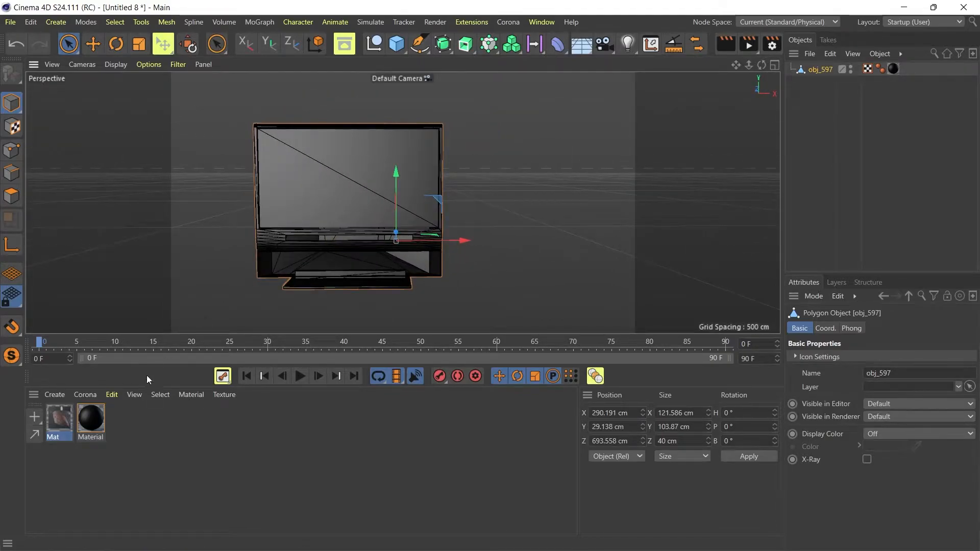
Inspect the ticket material Mat in the Material Editor, then close it.
double_click(58, 417)
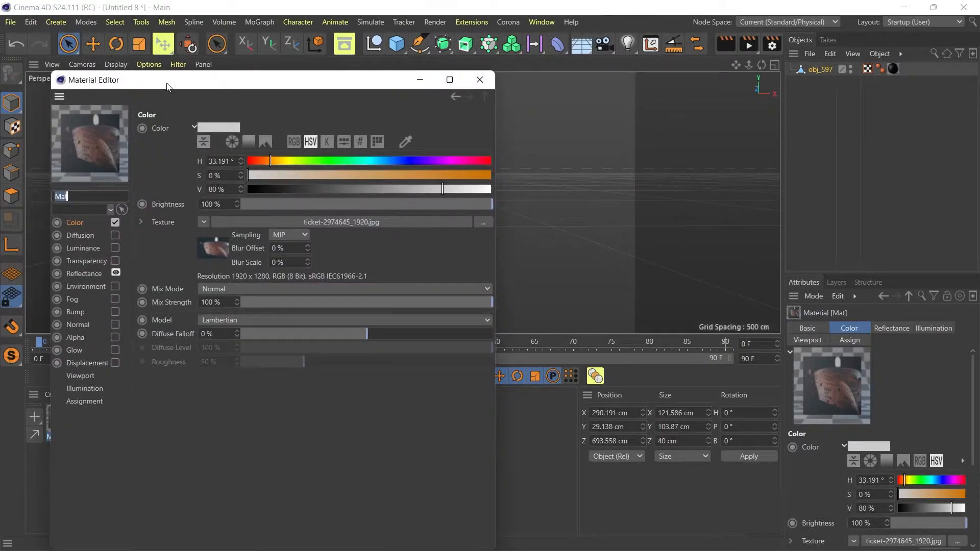
left_click(479, 80)
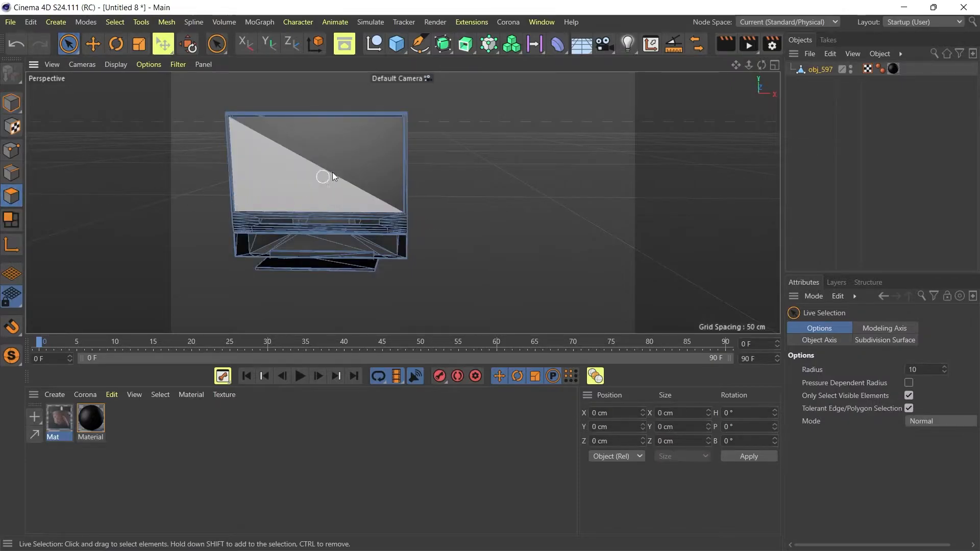
left_click(325, 177)
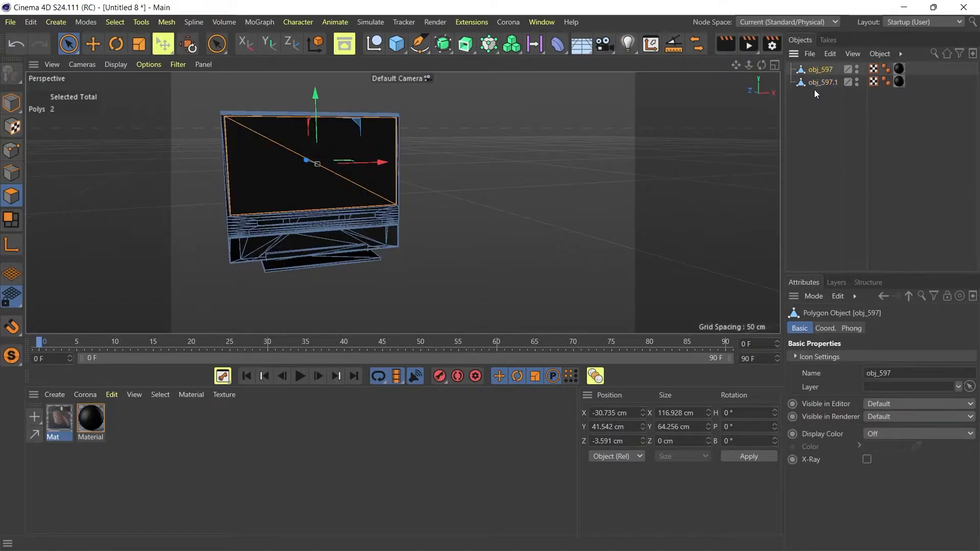
left_click(822, 81)
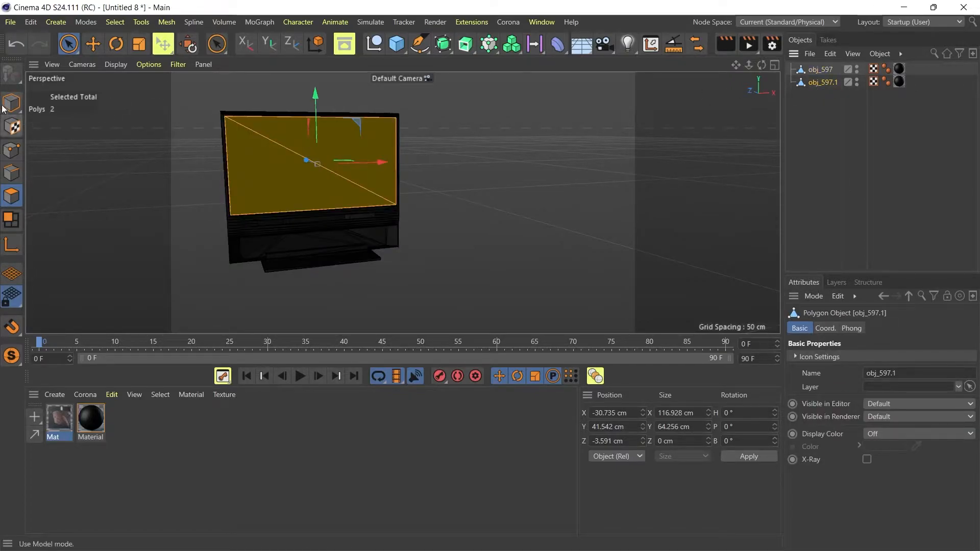
left_click(820, 69)
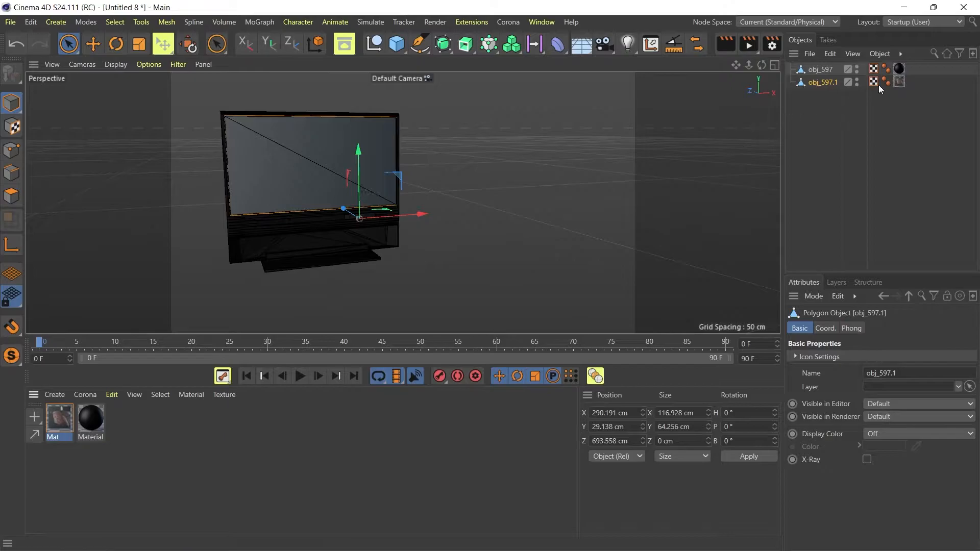
left_click(913, 383)
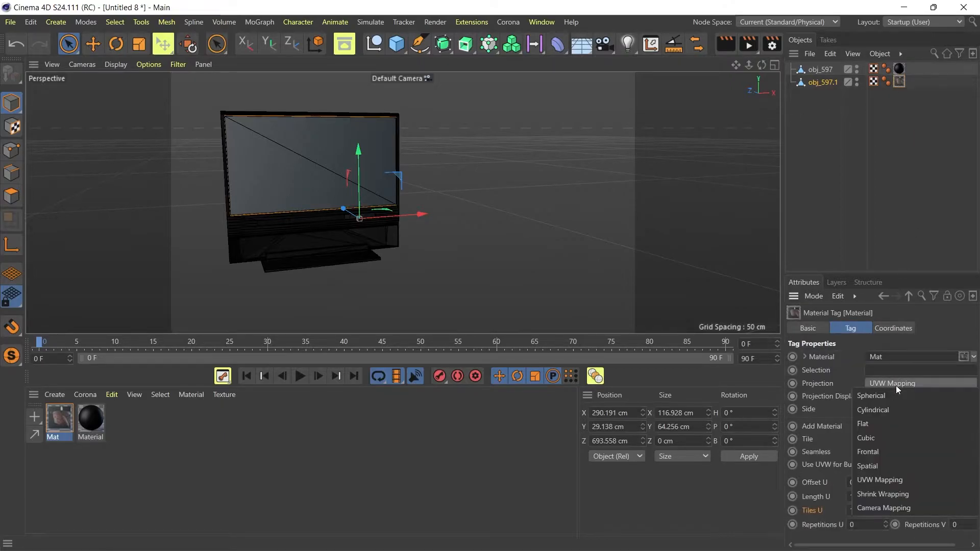
mouse_move(879, 437)
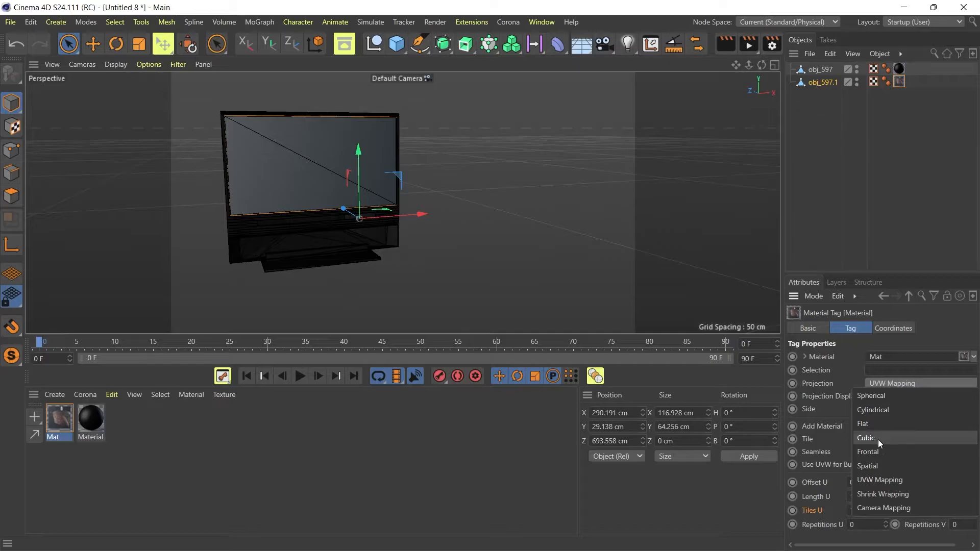
left_click(866, 438)
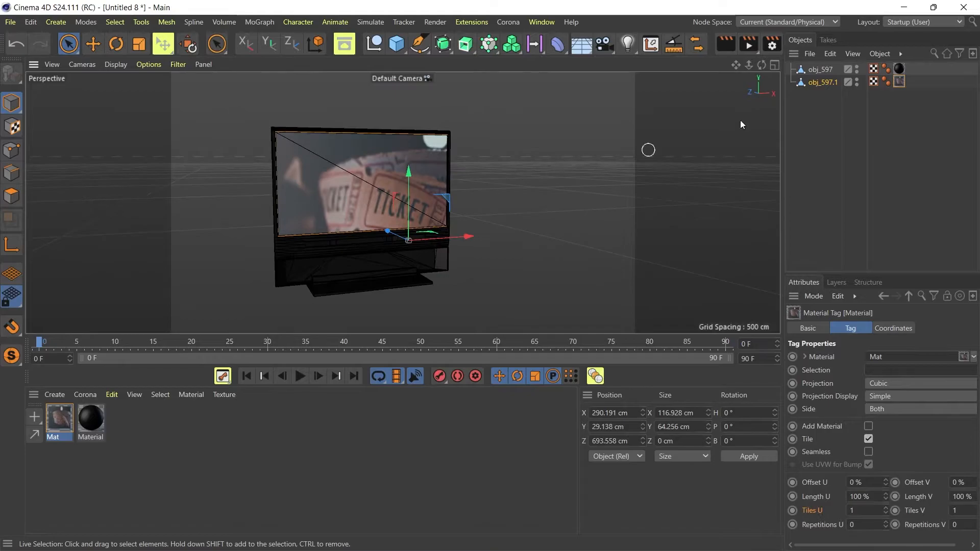
left_click(822, 82)
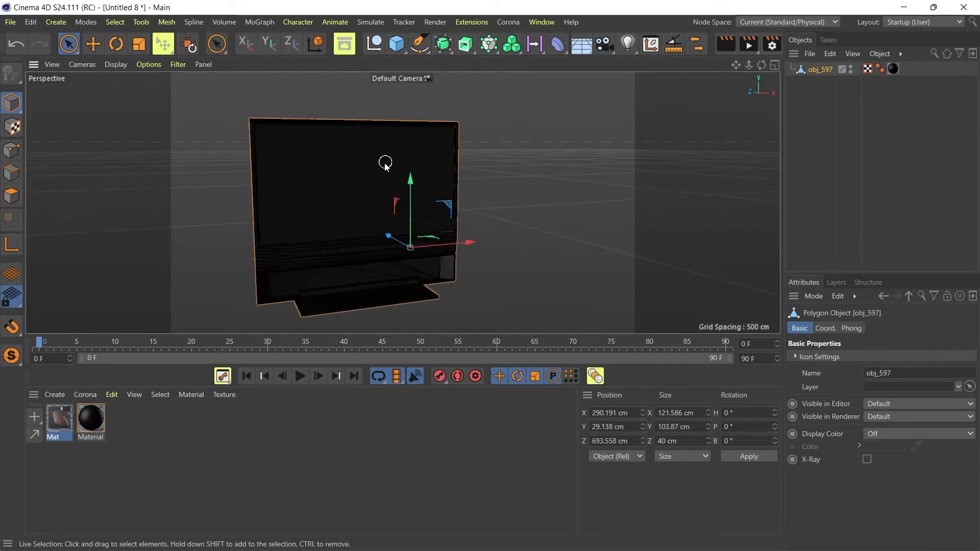
Apply the Mat ticket material to the two selected screen polygons.
left_click(58, 417)
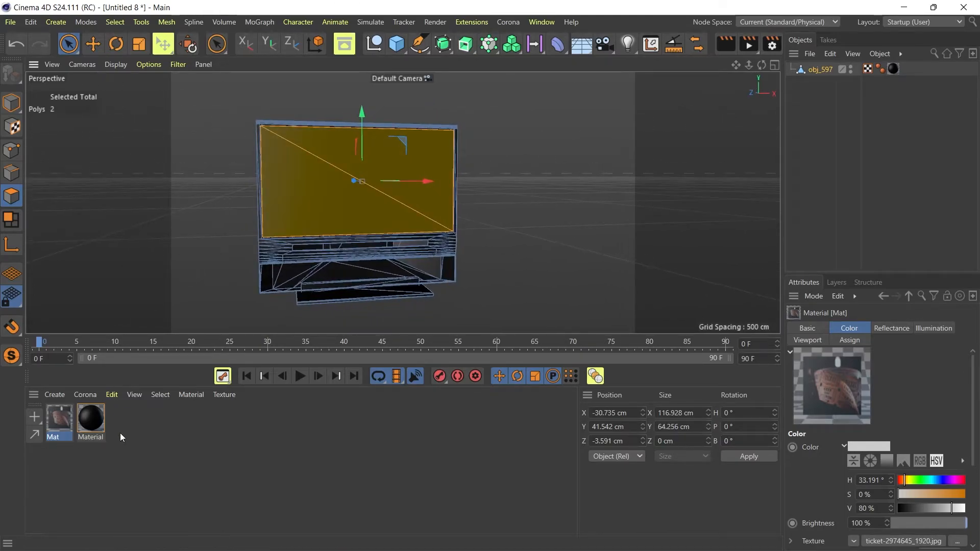
right_click(58, 415)
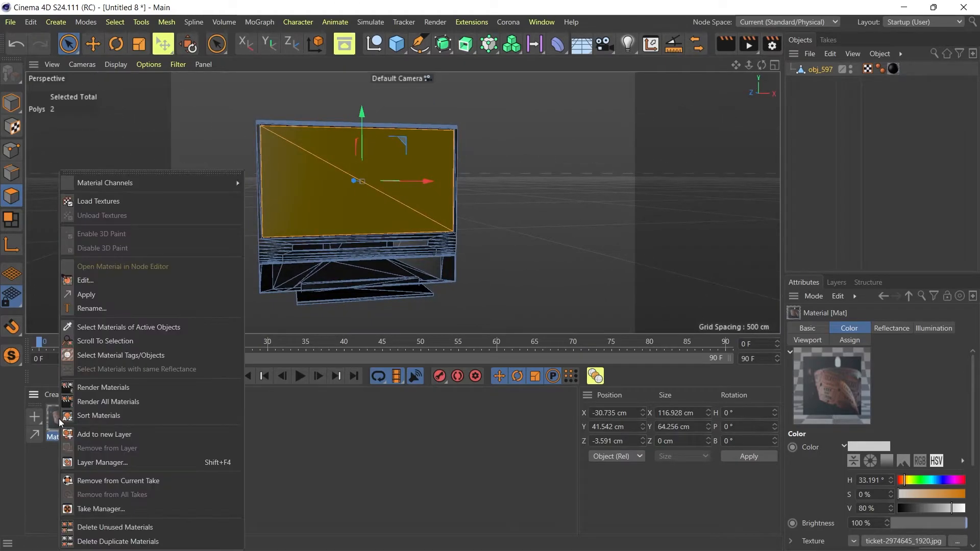
mouse_move(86, 294)
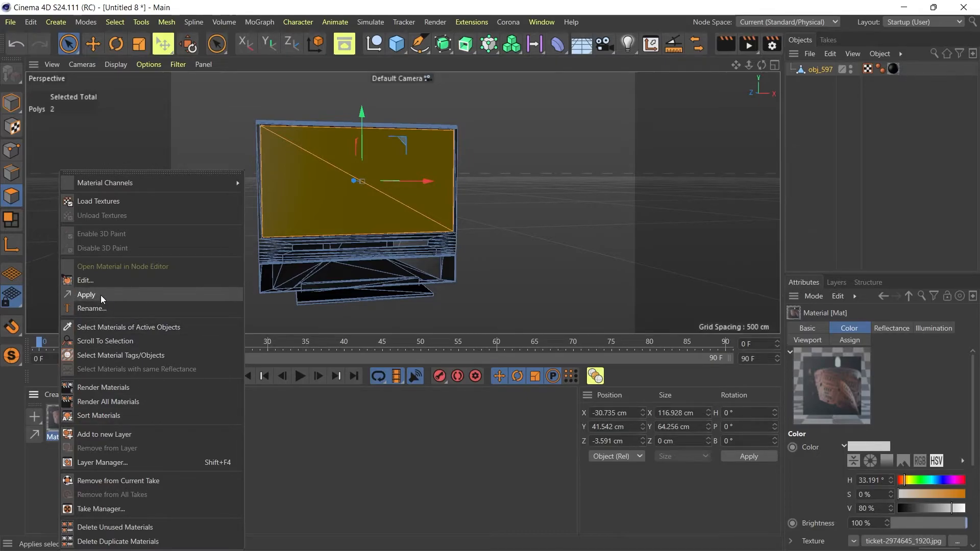
left_click(86, 294)
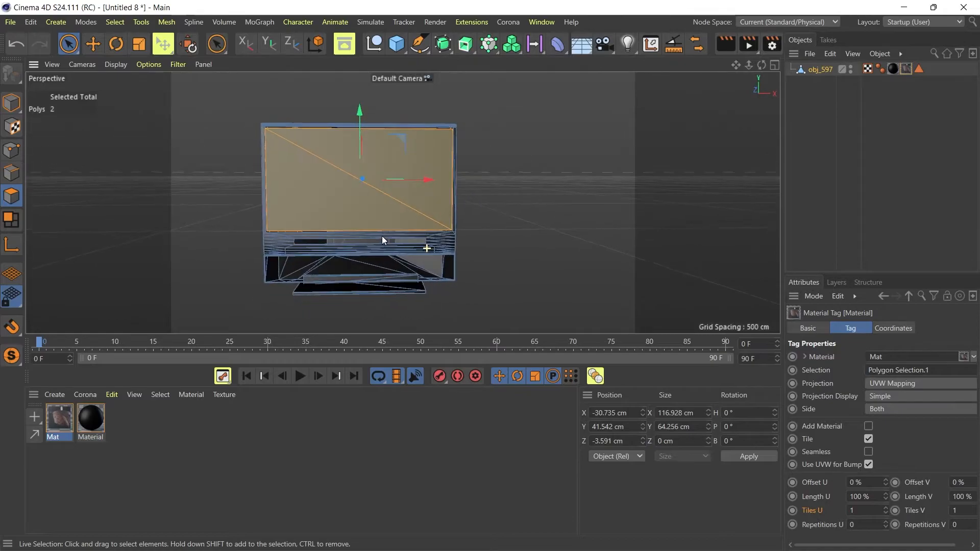
mouse_move(342, 252)
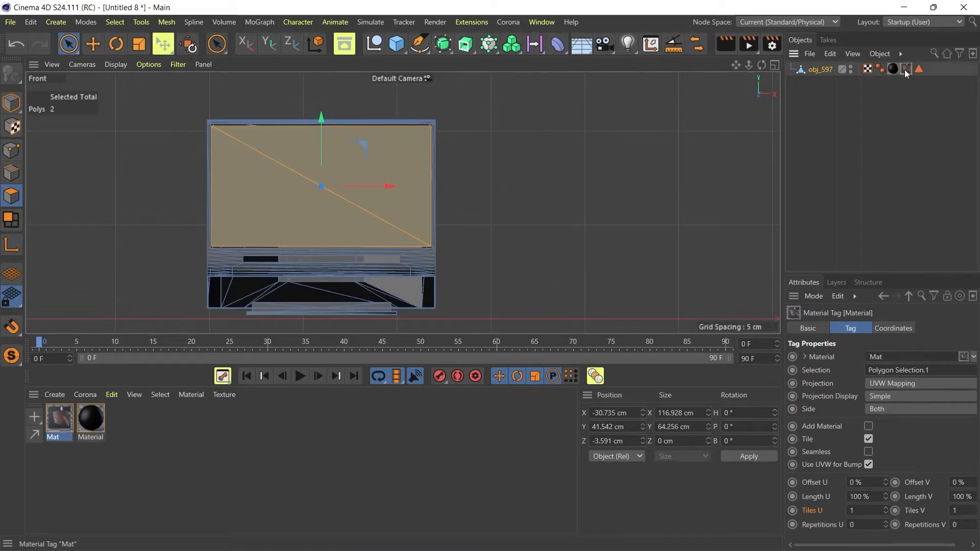
mouse_move(910, 76)
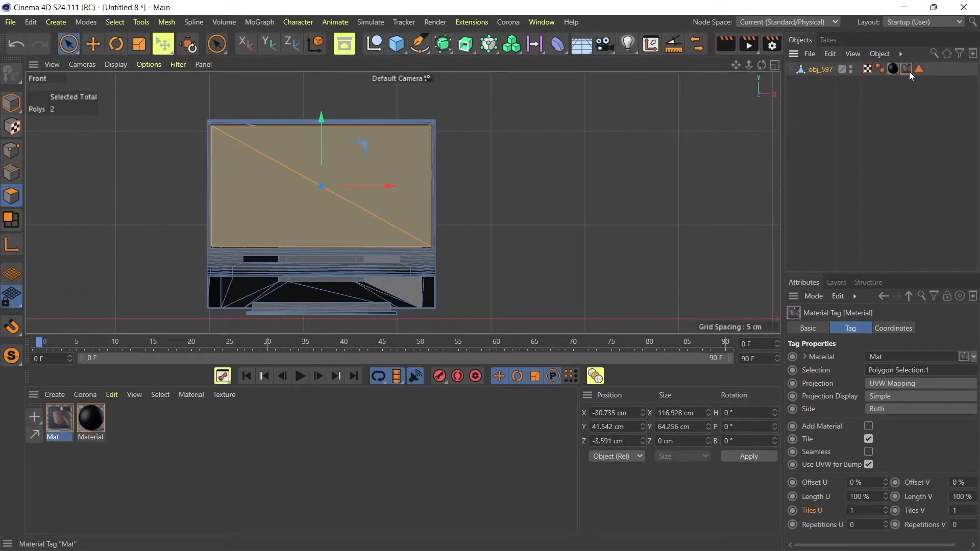
Choose Fit to Region for the ticket material tag from the Tags menu.
left_click(899, 53)
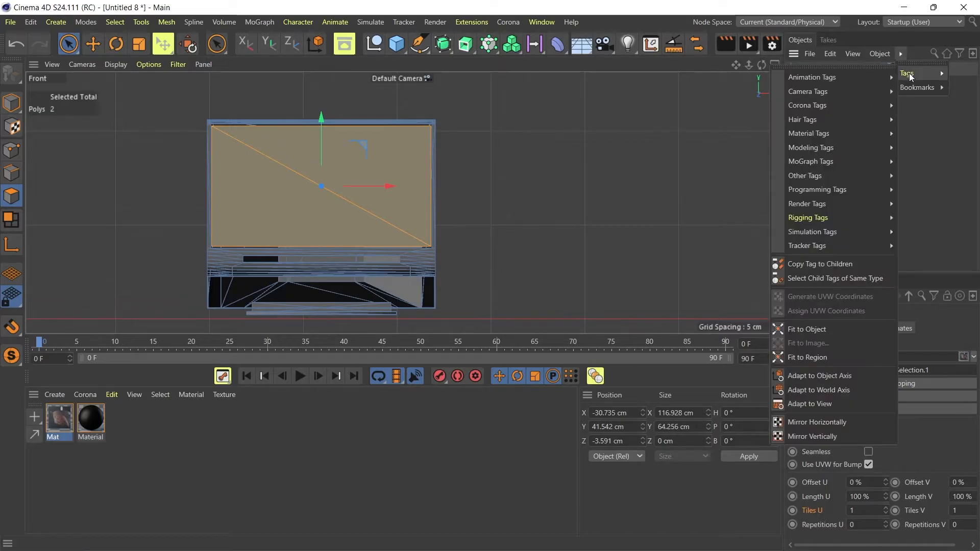
mouse_move(806, 329)
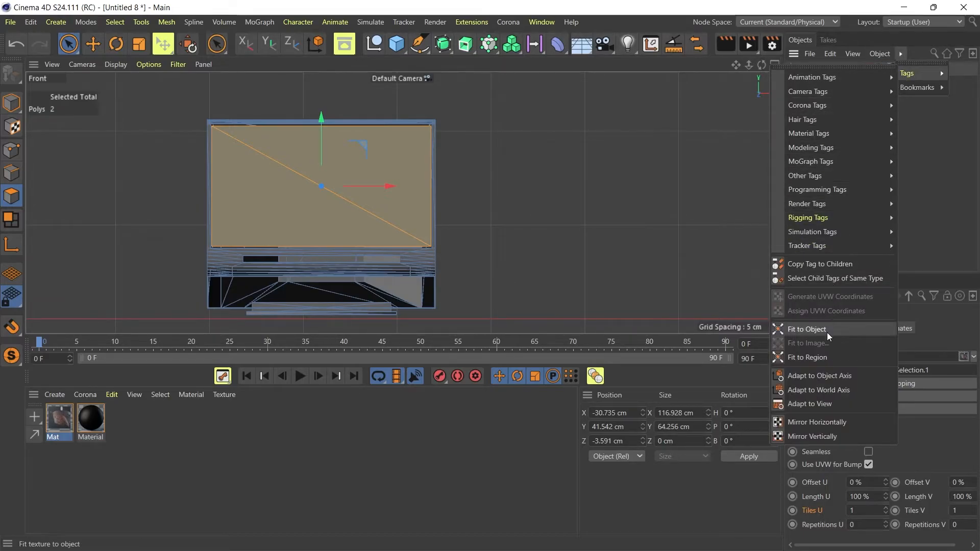
mouse_move(807, 356)
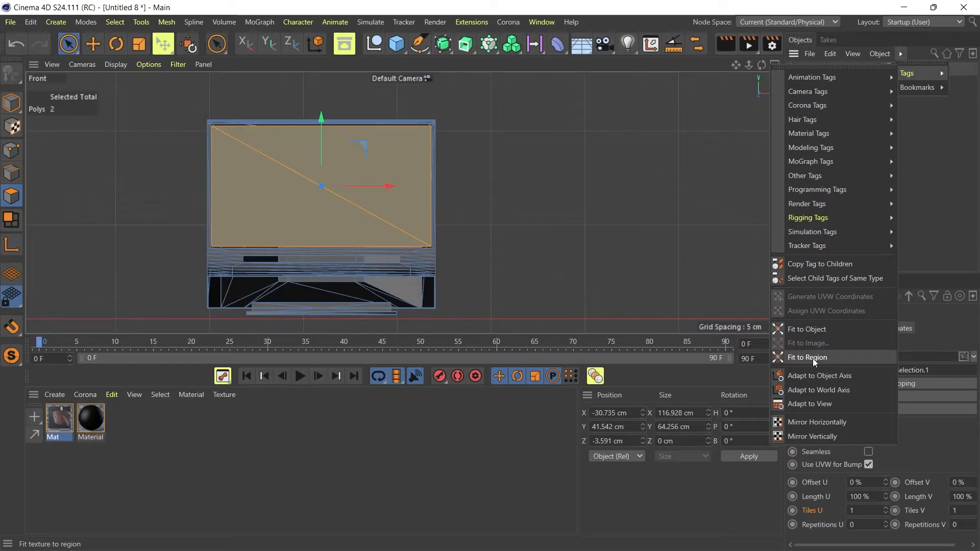
left_click(807, 356)
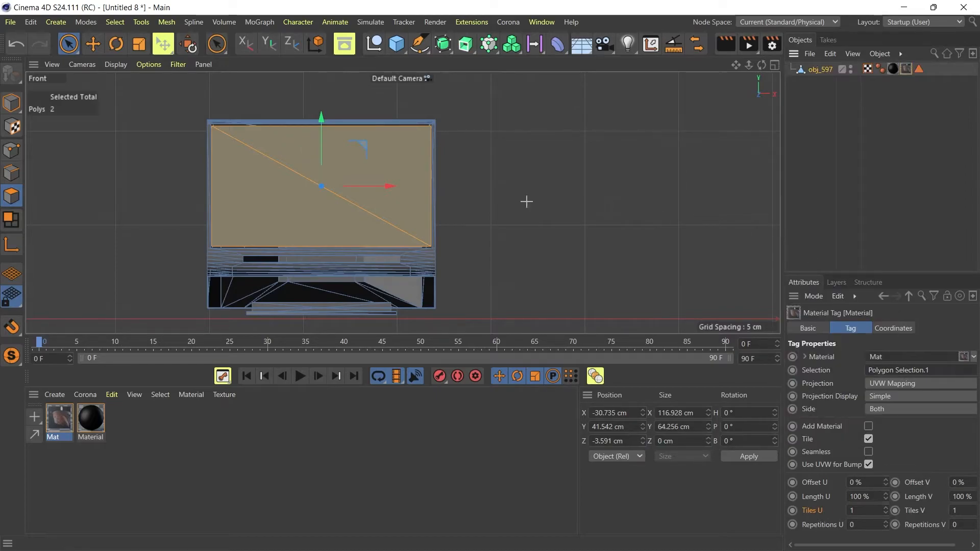
mouse_move(186, 130)
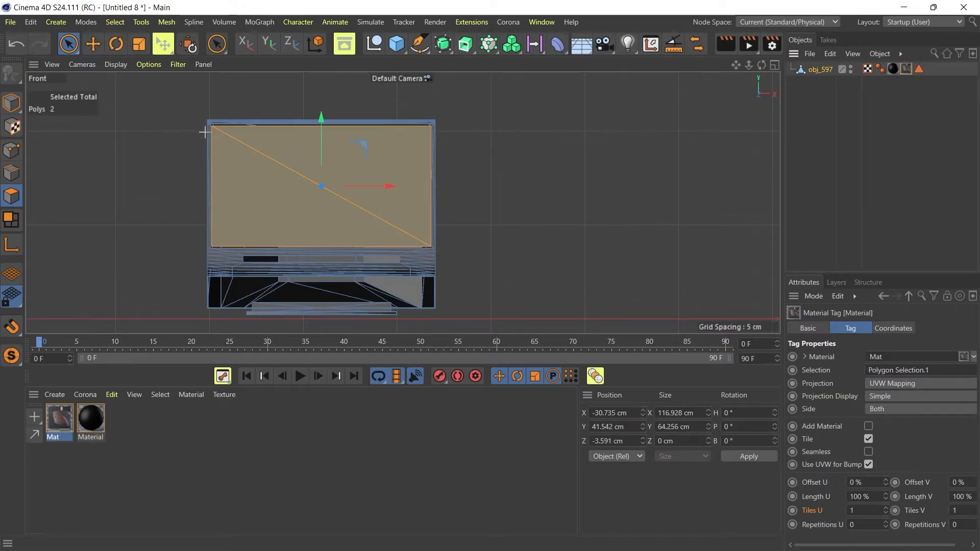
mouse_move(203, 131)
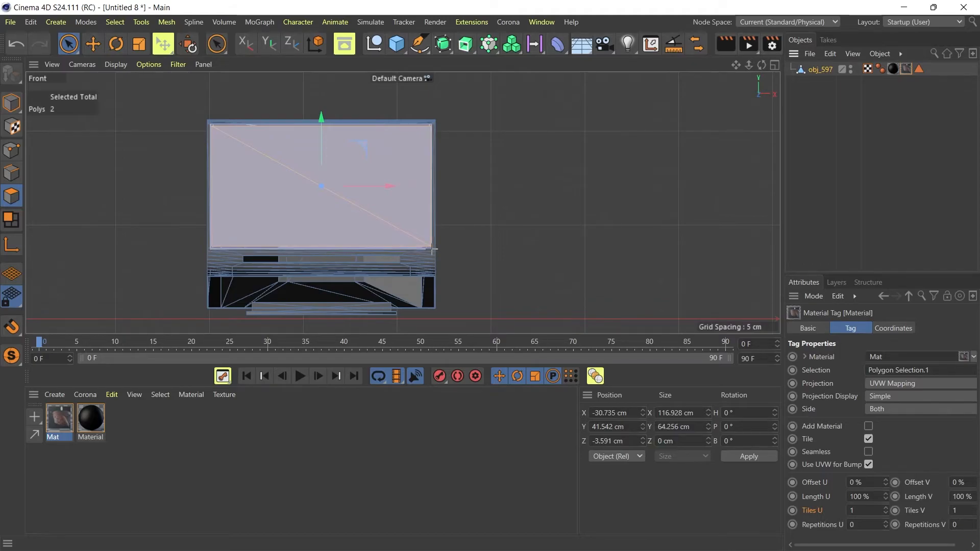
Fit the ticket texture to the screen rectangle with flat projection.
left_click(918, 383)
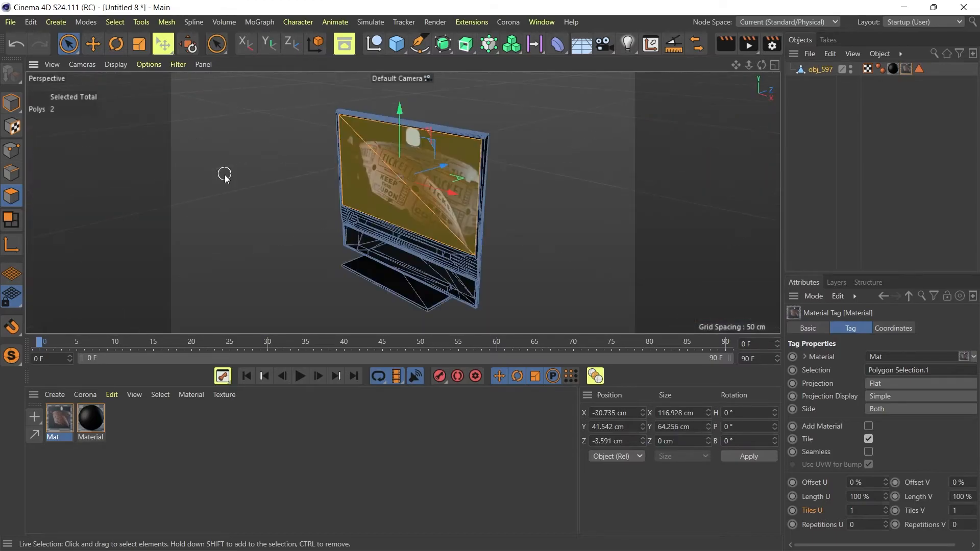
Shift the TV slightly along Z and orbit to inspect the textured screen.
left_click_drag(225, 175, 406, 175)
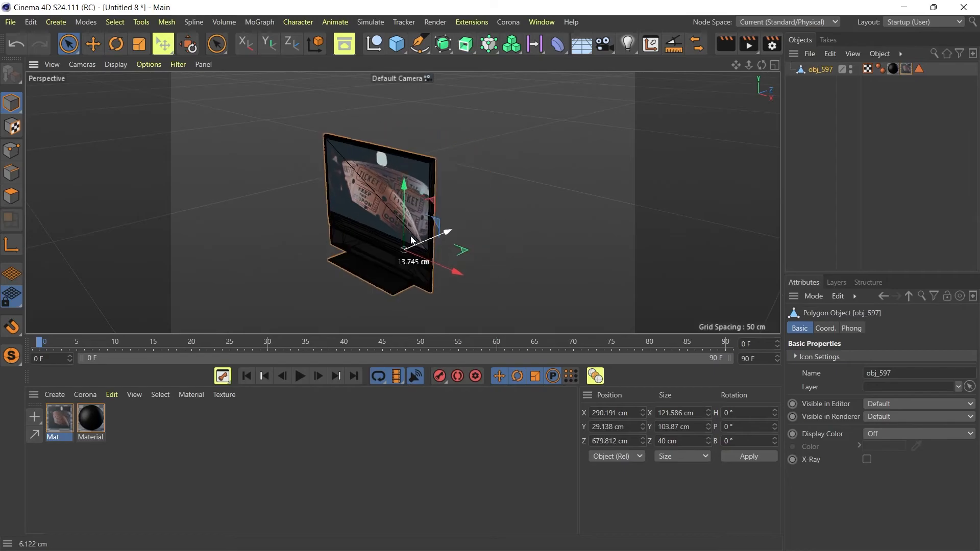
left_click_drag(404, 212, 458, 187)
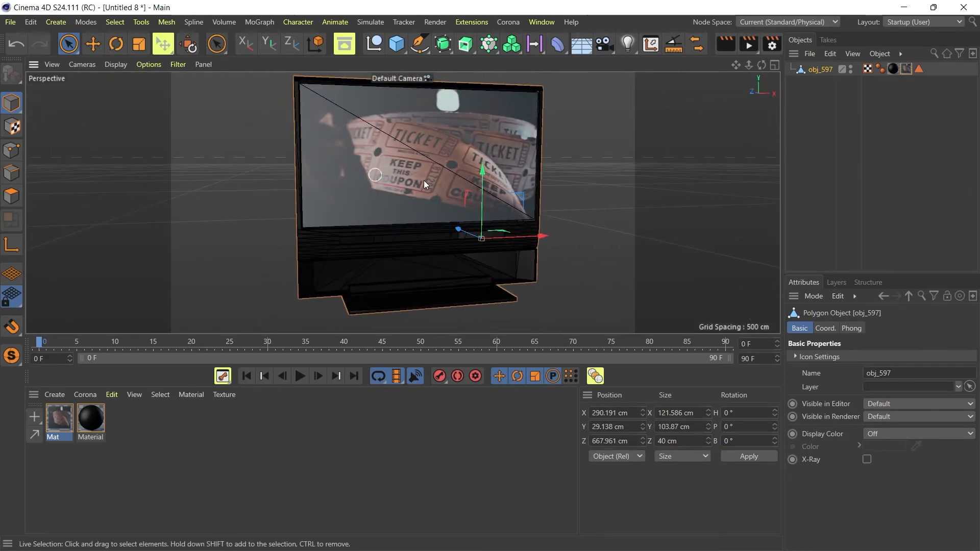
left_click_drag(425, 184, 391, 168)
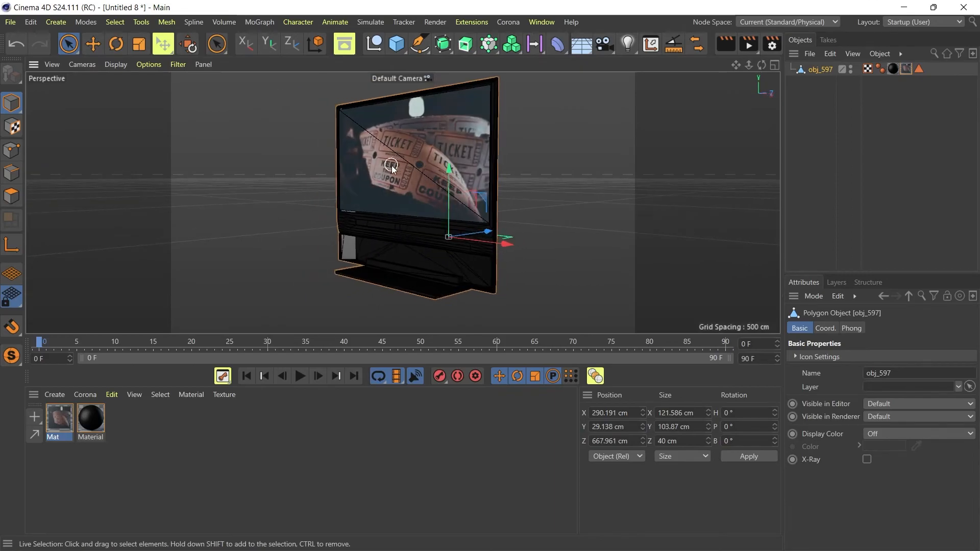